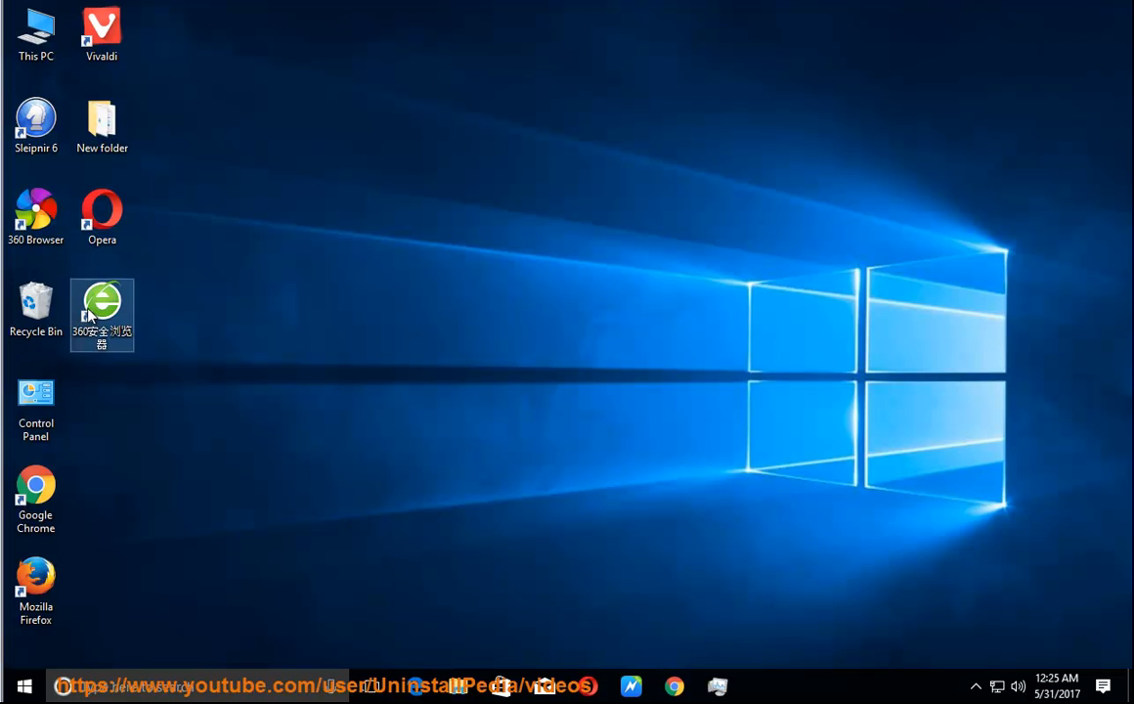
Launch 360 Safe Browser from its desktop shortcut so the hao.360.cn start page begins loading.
double_click(102, 305)
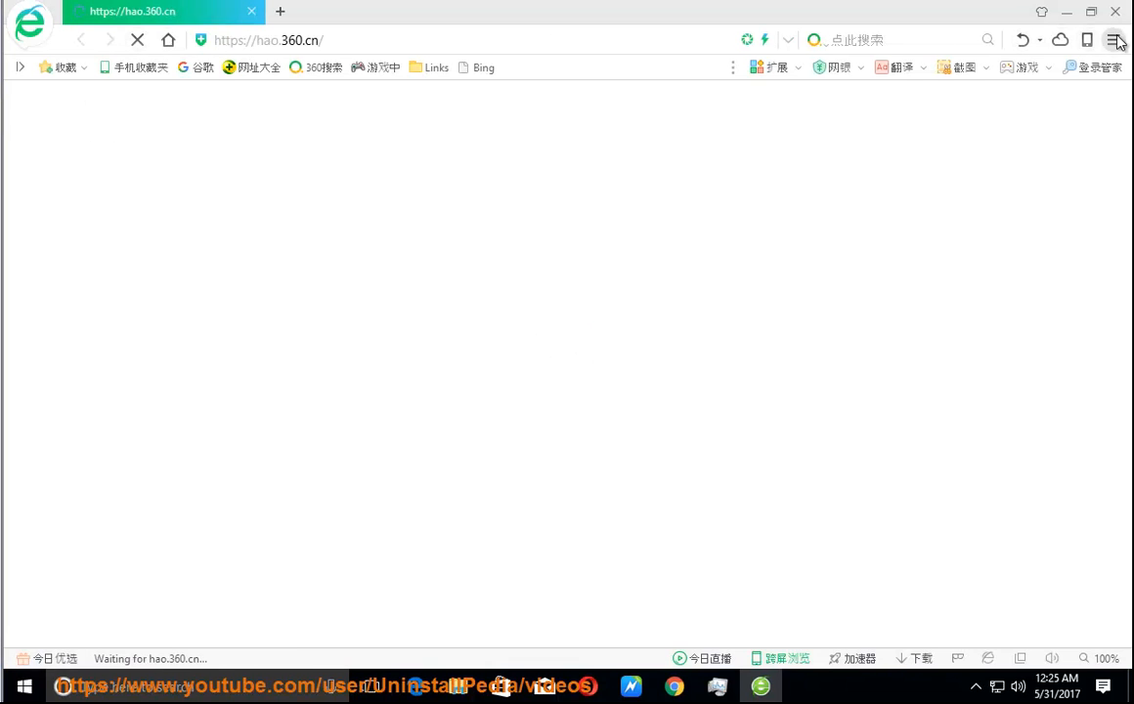
Start read-aloud of the 360 Safe Browser removal guide and follow it down through Solution #2 and the Tip.
click(1114, 39)
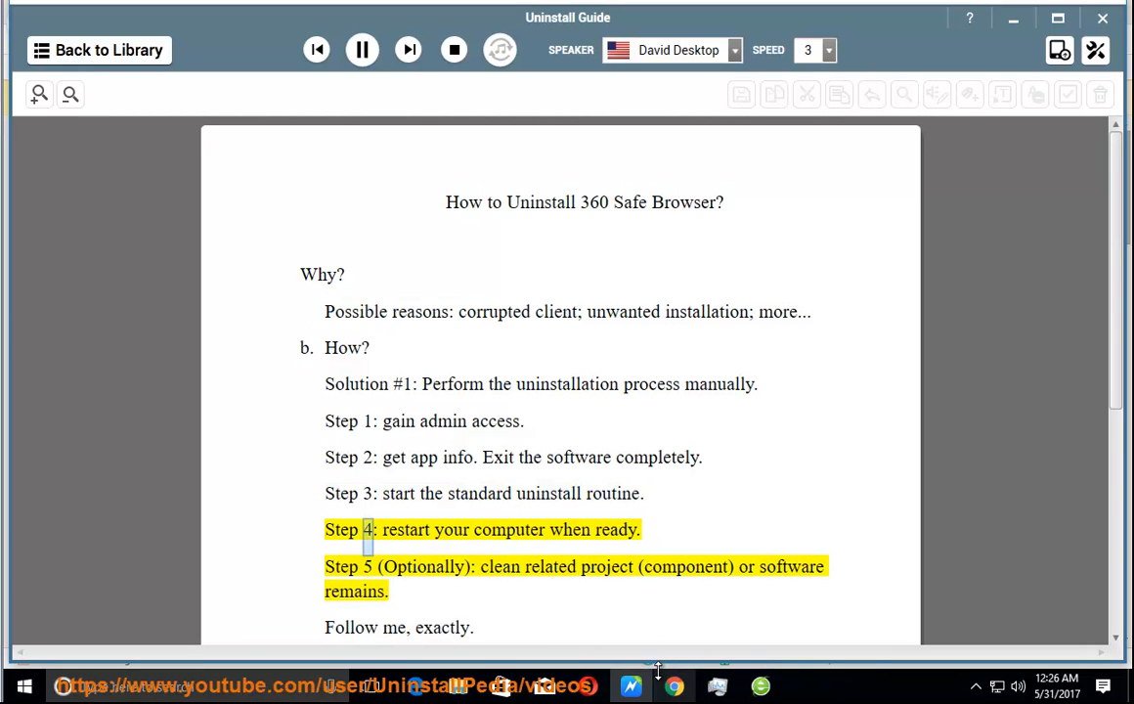
double_click(614, 528)
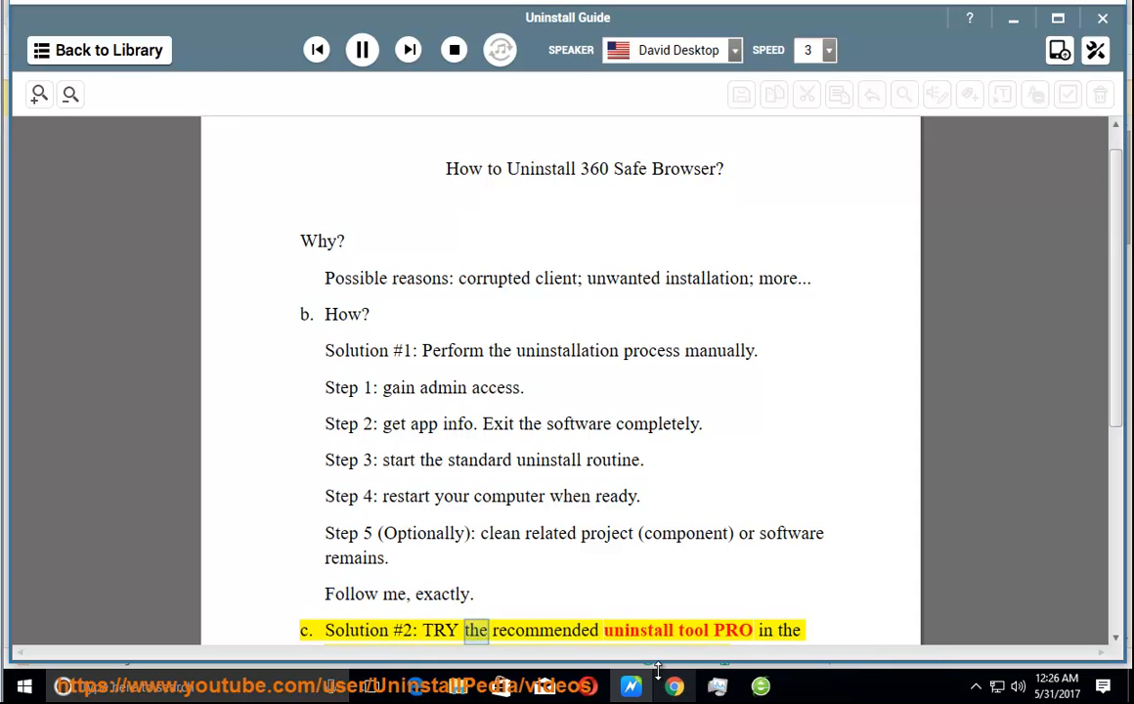
scroll(down, 3)
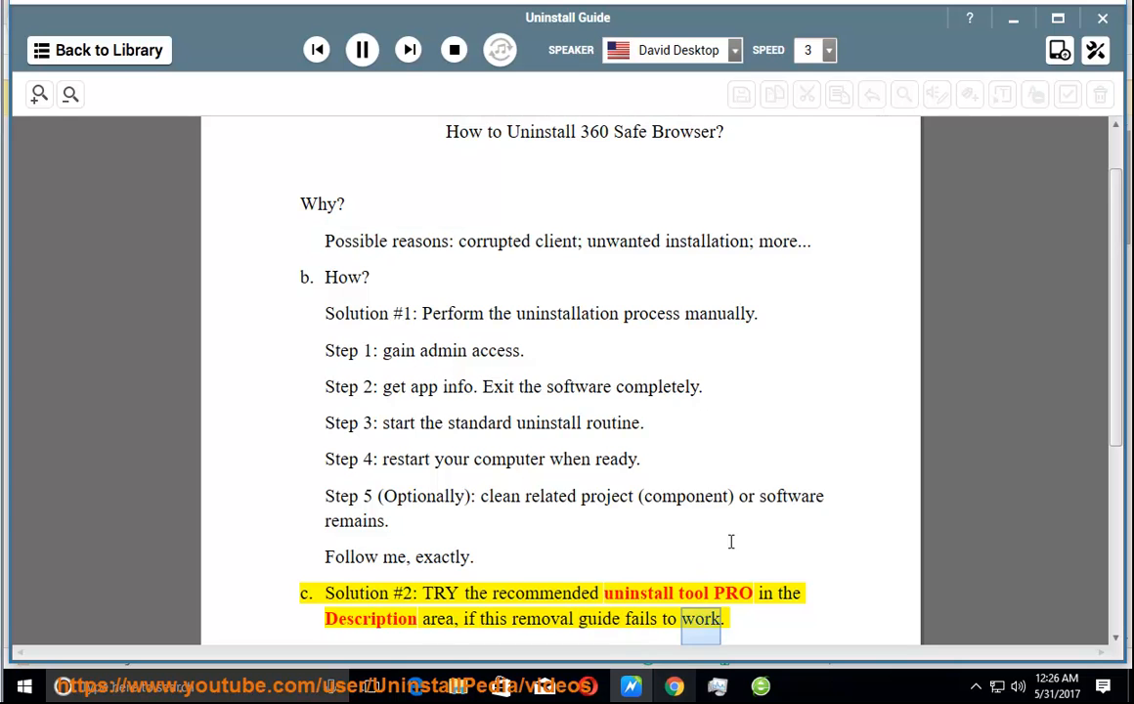
scroll(down, 3)
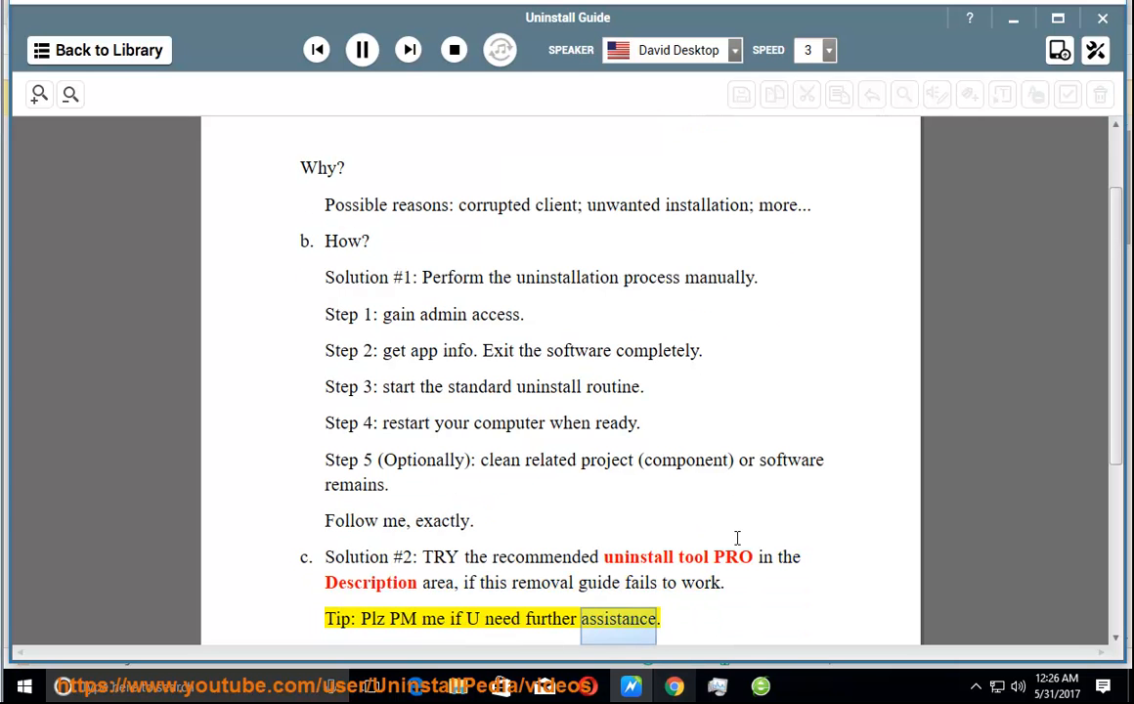